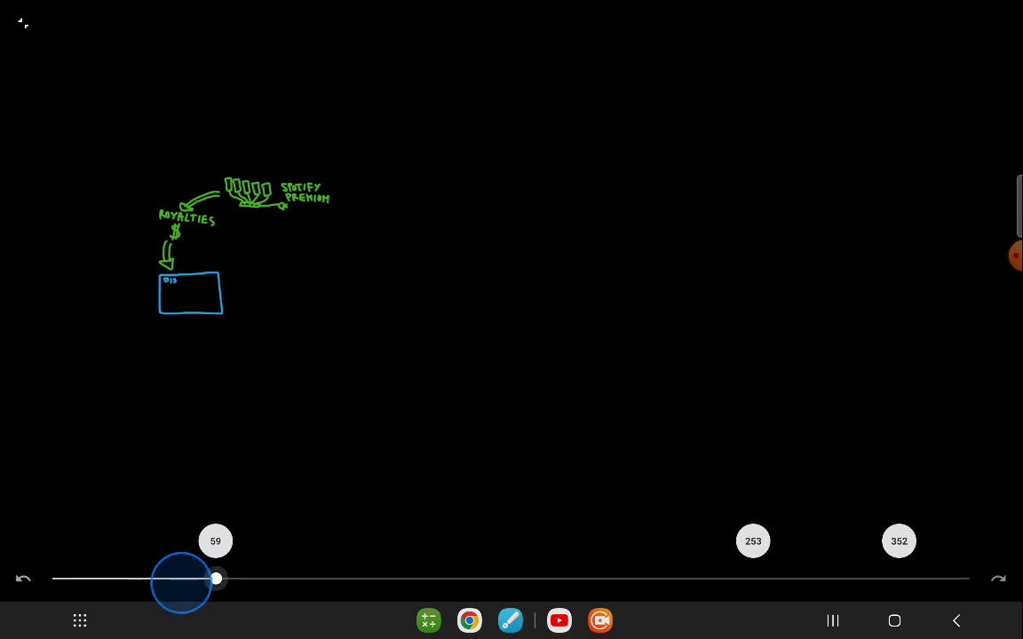
- Advance the history replay from about 59 to 150, revealing the balance box, PayPal withdrawal and 10% publisher note
drag(217, 579, 285, 579)
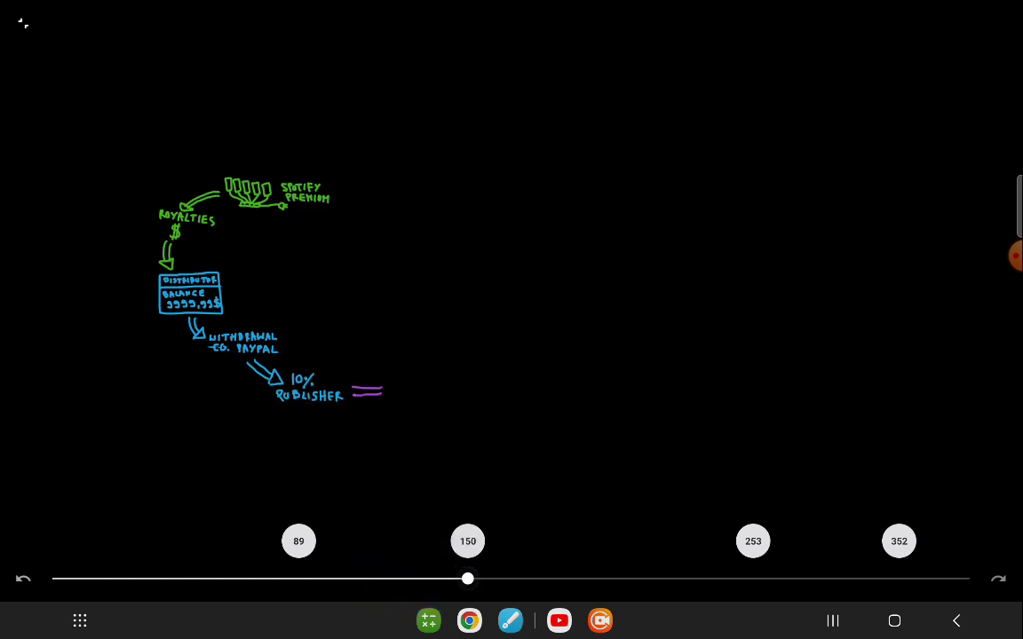
- Advance the replay to about 242, revealing expenses, the 20% reinvestment arrow and the dashed loop back to Spotify Premium
drag(469, 579, 462, 579)
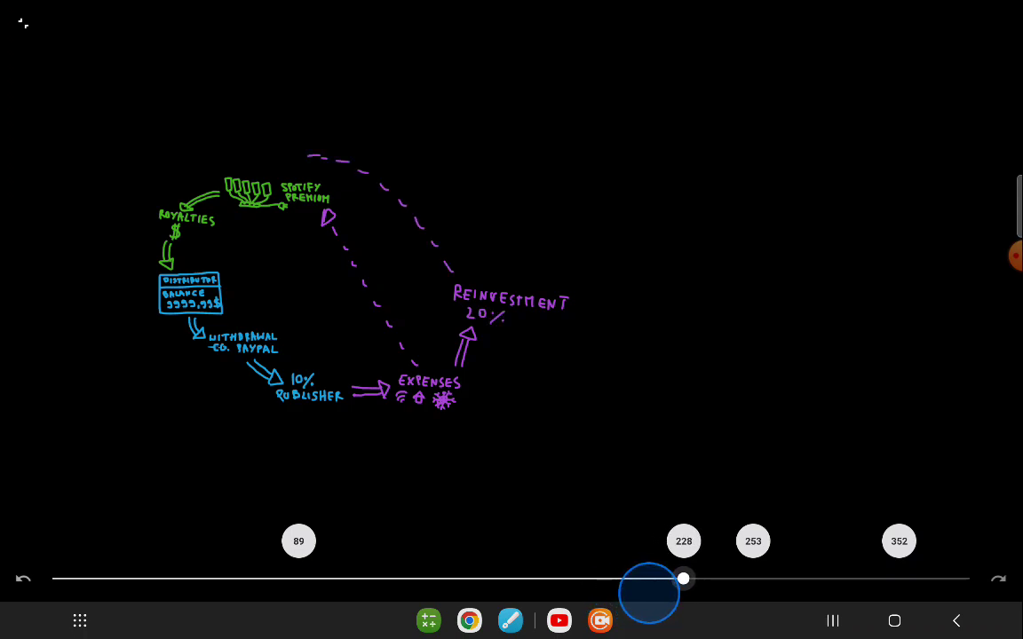
drag(682, 579, 711, 579)
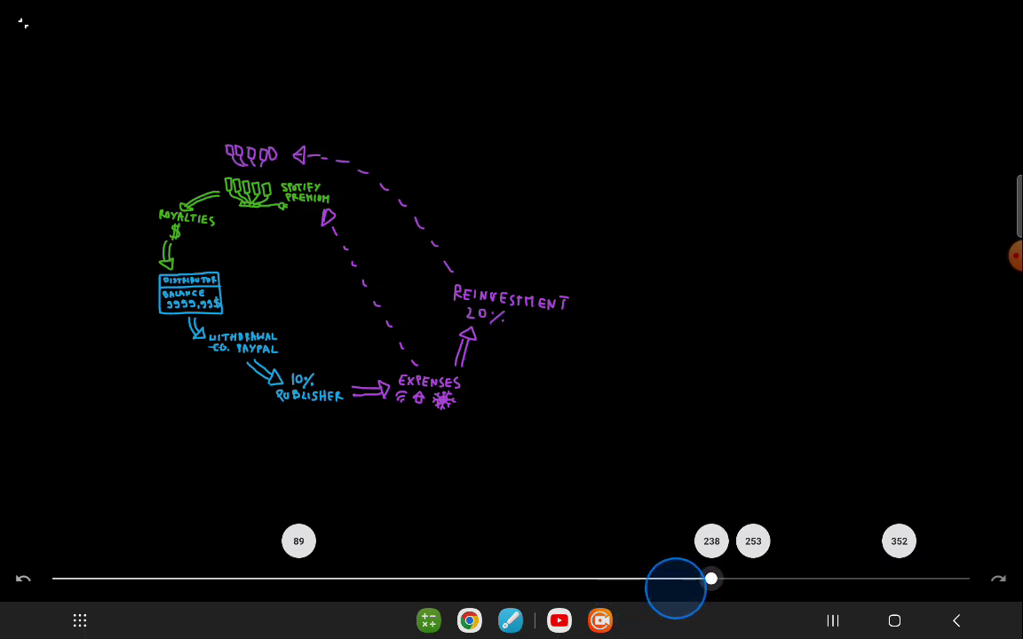
drag(711, 580, 721, 579)
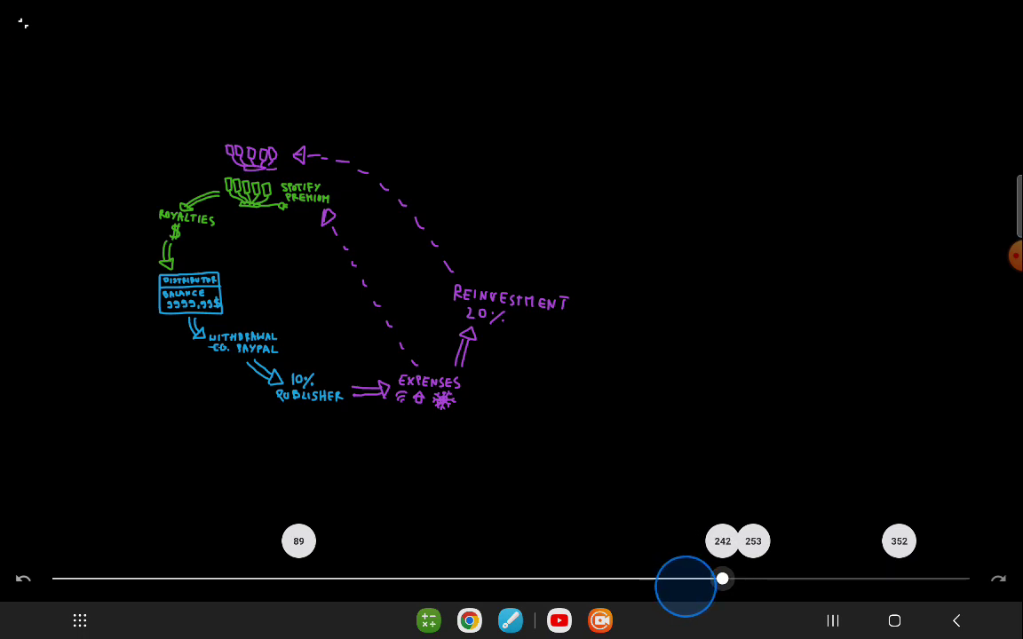